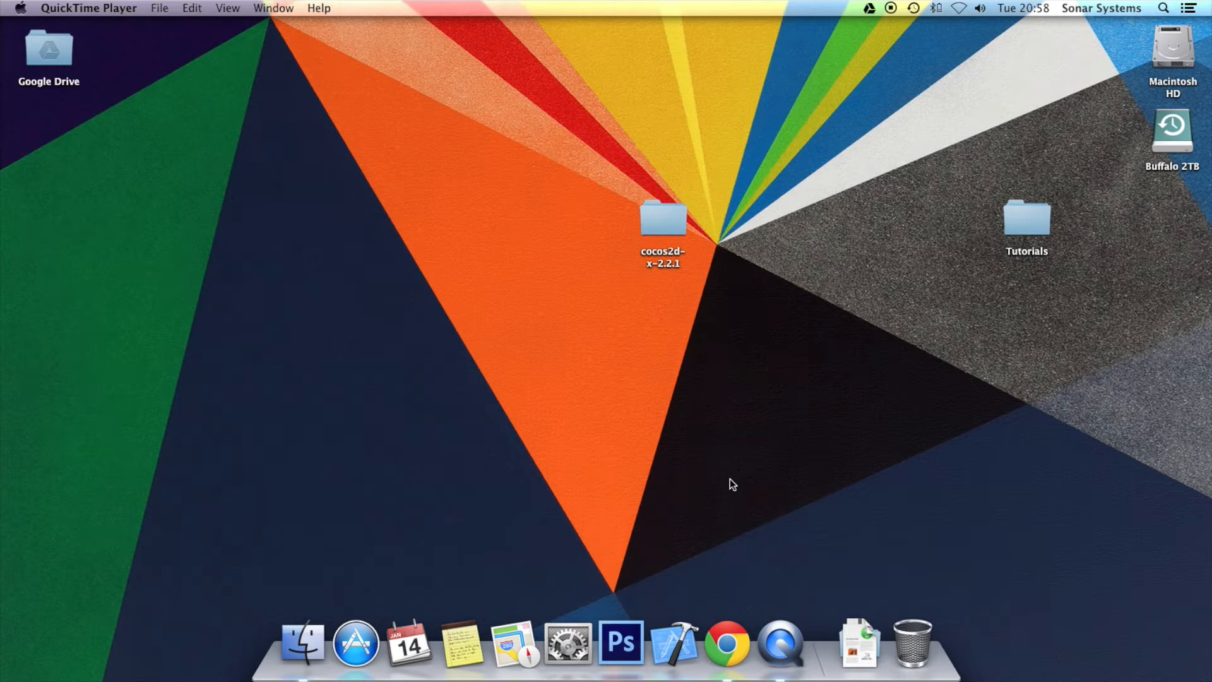
mouse_move(634, 232)
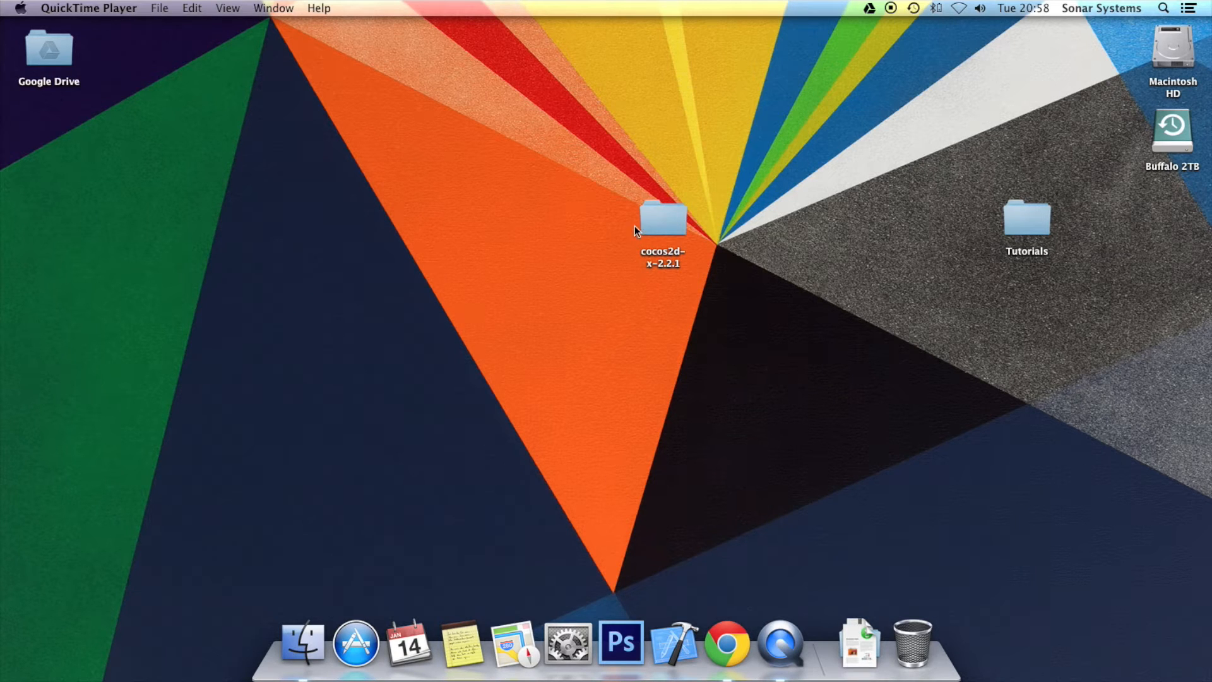
Open Tutorial.xcodeproj from cocos2d-x-2.2.1/projects/Tutorial/proj.ios in Finder
double_click(661, 219)
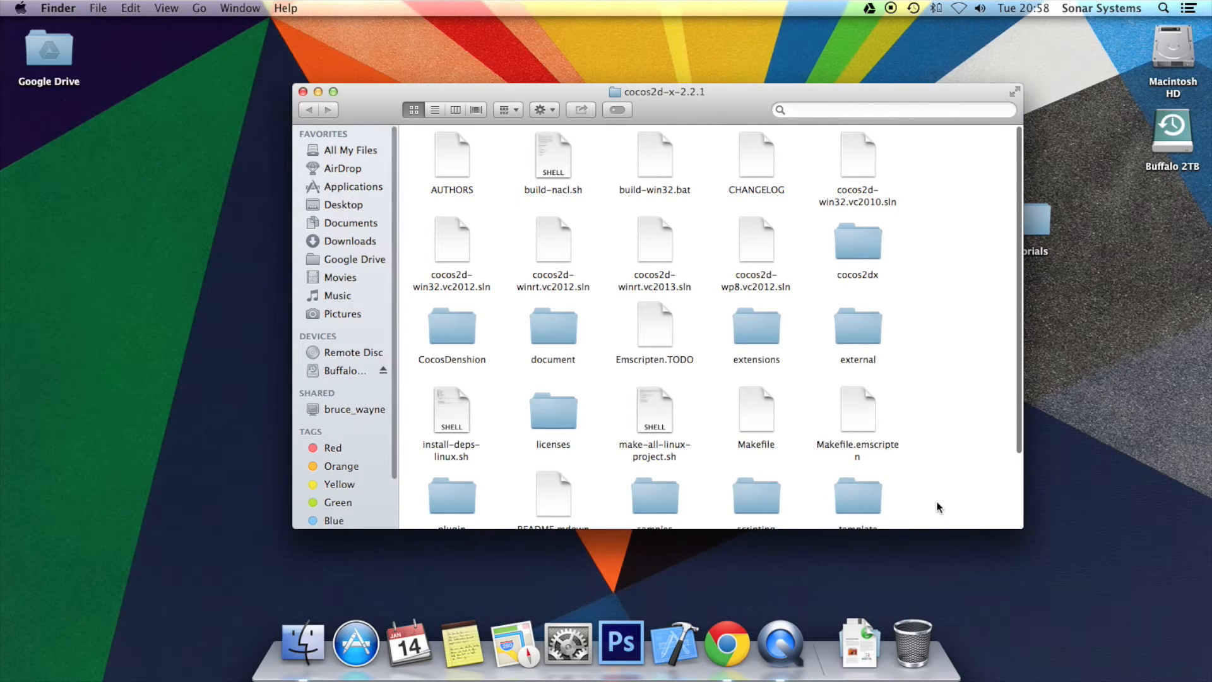
scroll(down, 3)
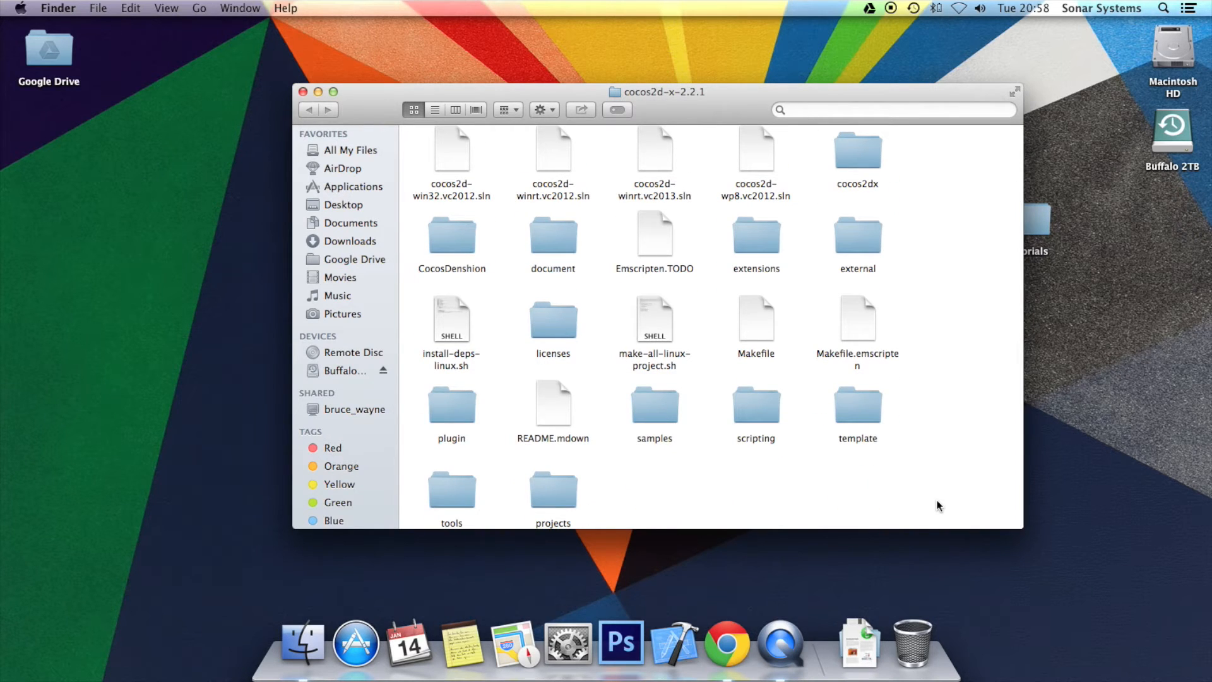
mouse_move(726, 421)
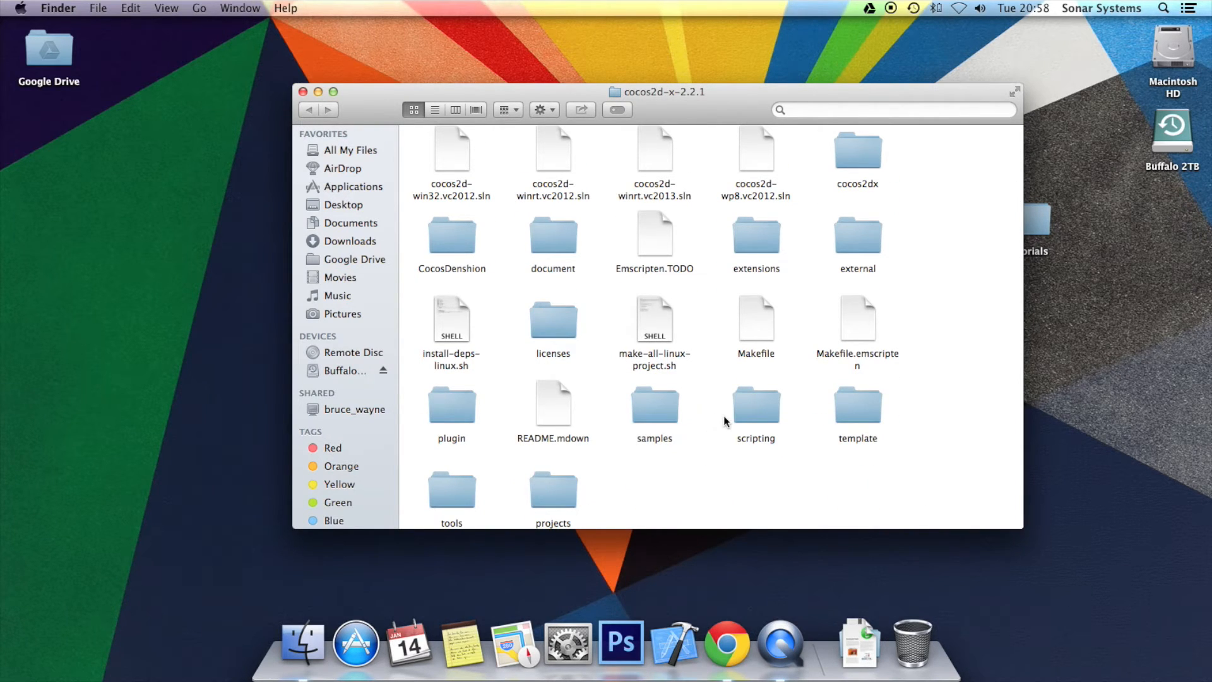
mouse_move(613, 319)
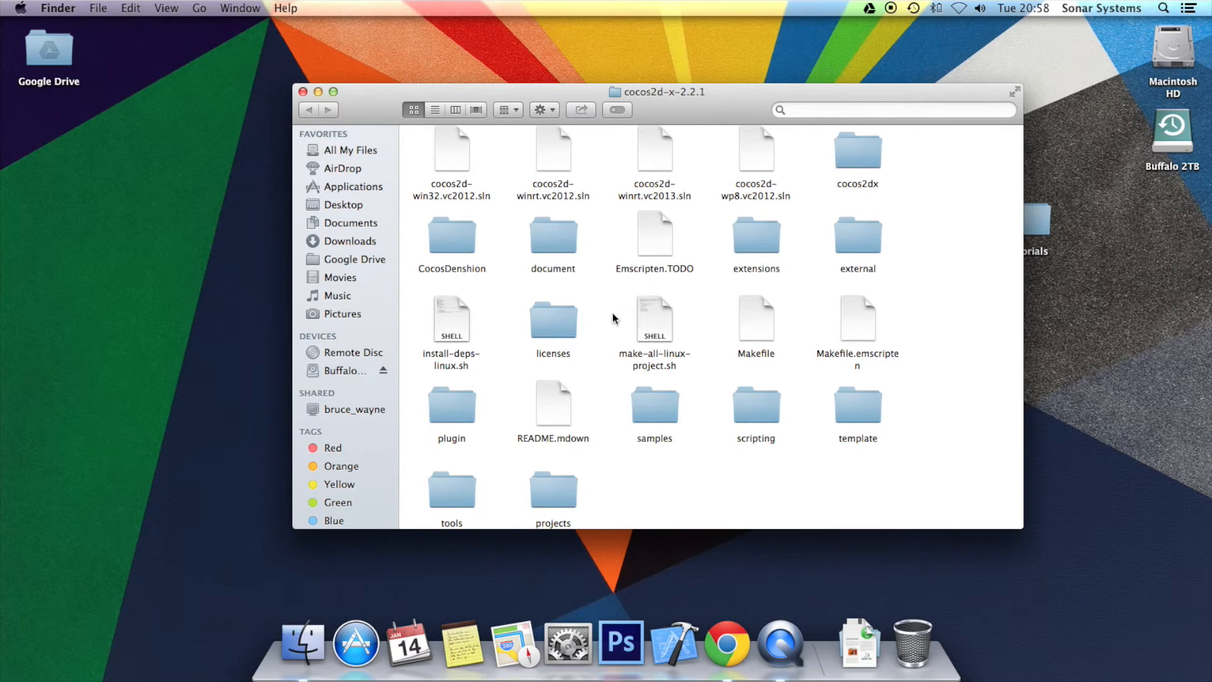
click(552, 490)
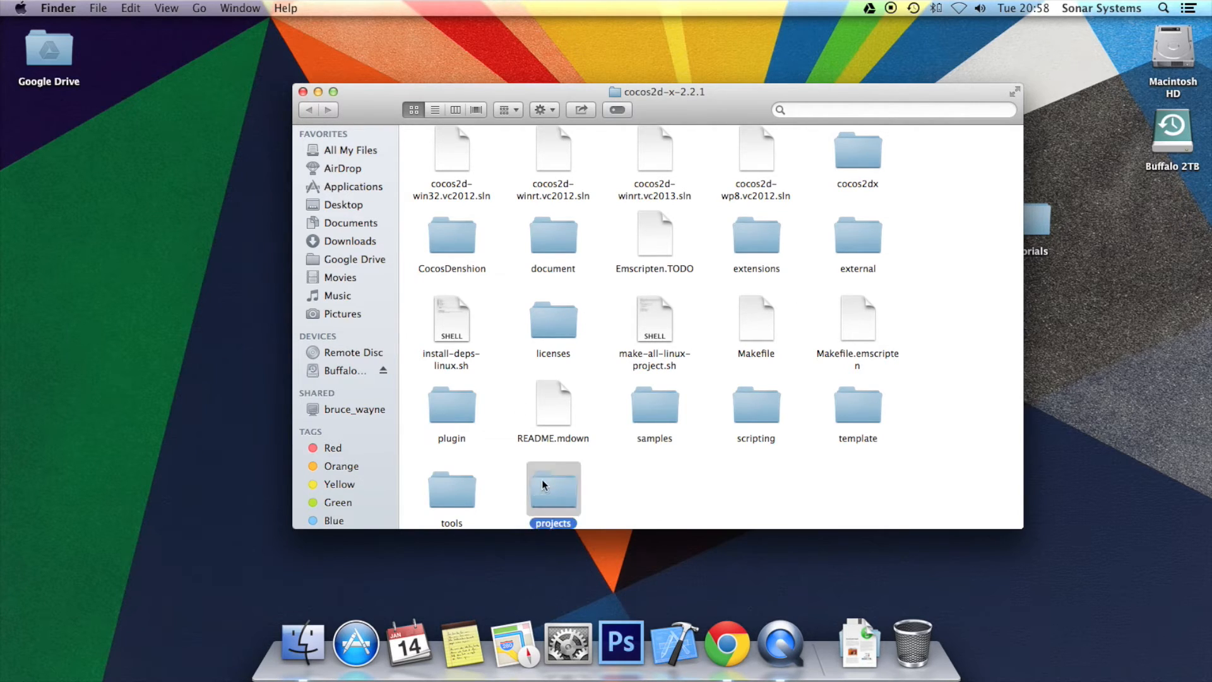
double_click(552, 483)
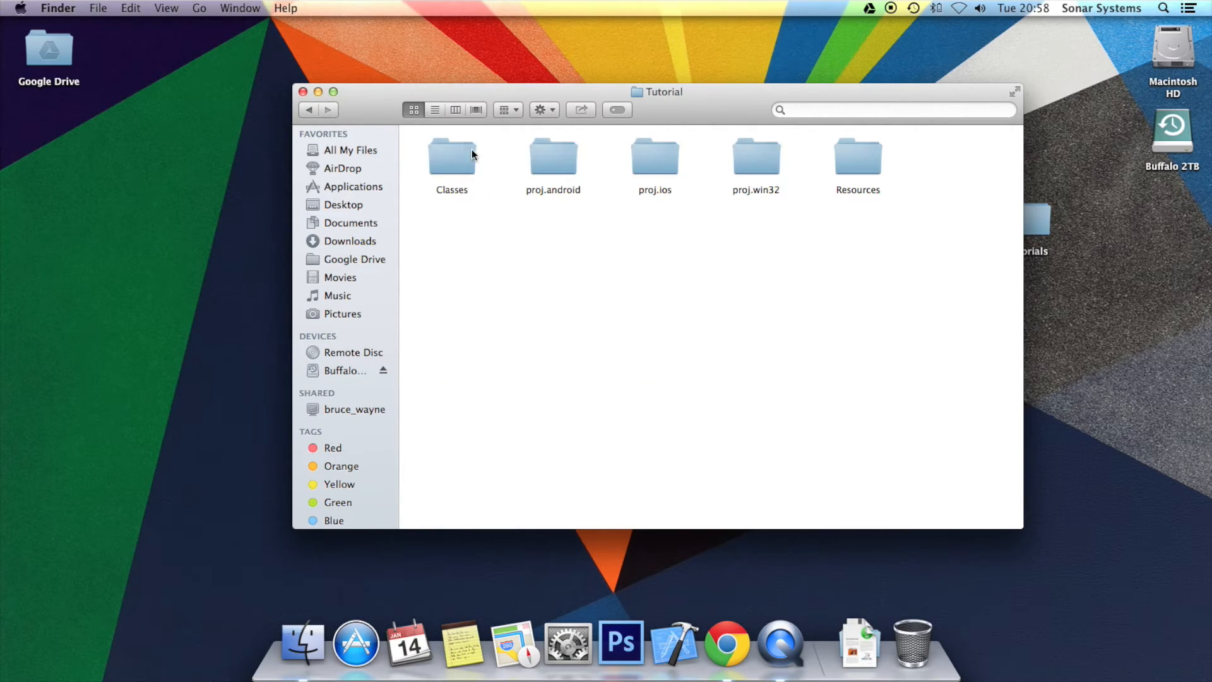
mouse_move(482, 165)
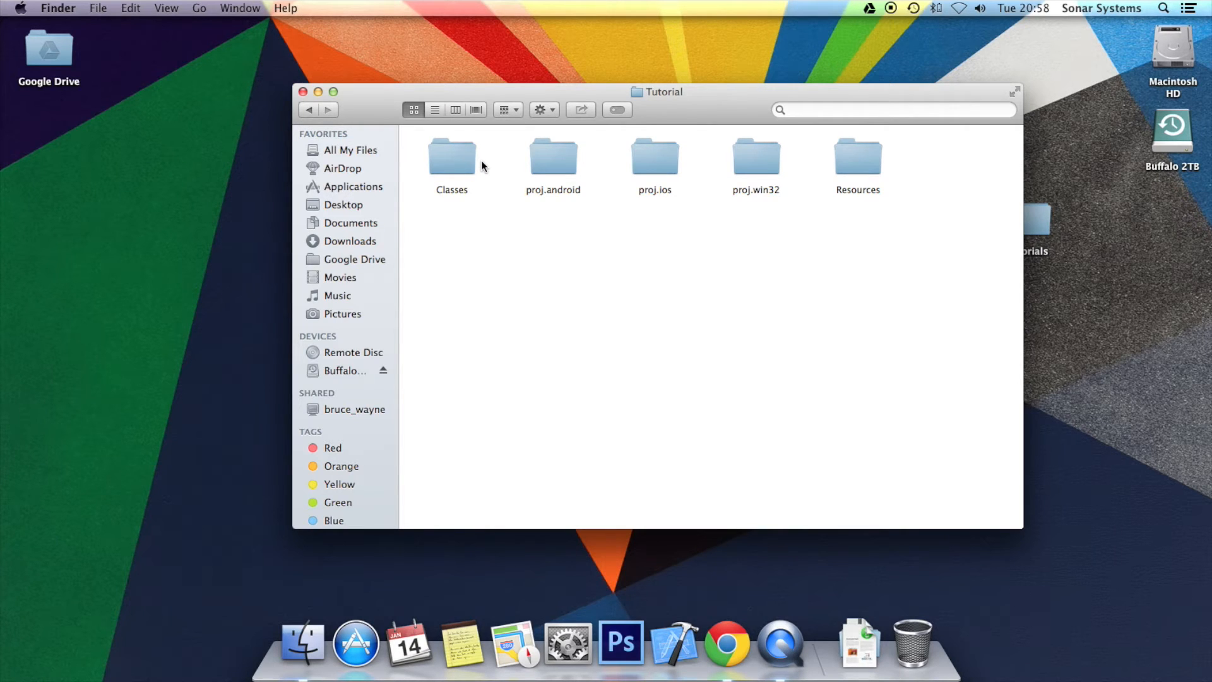
double_click(654, 155)
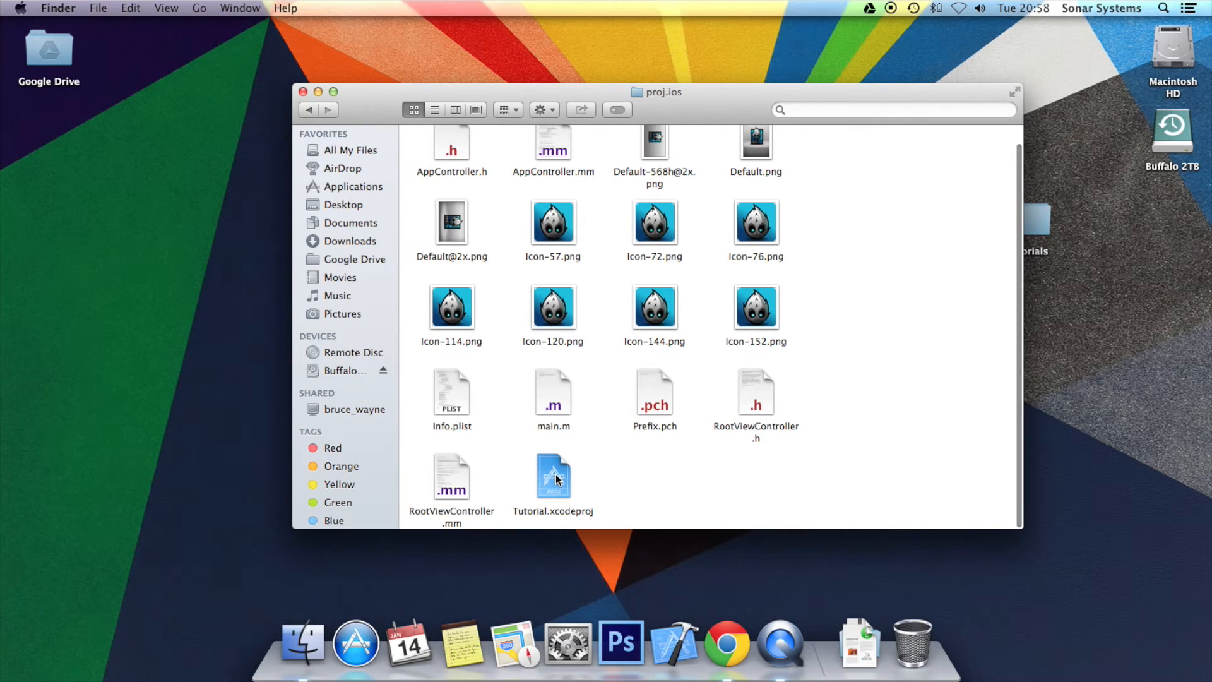
click(553, 477)
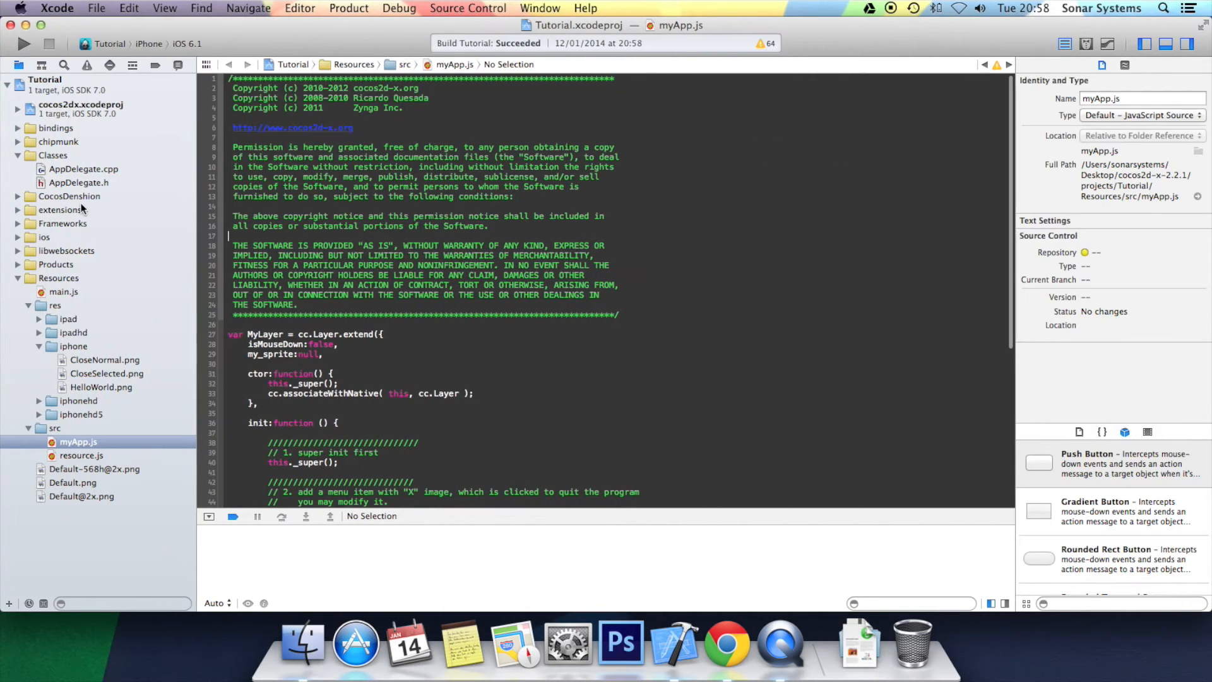
Show myApp.js and scroll down to the sprite code in init
click(77, 441)
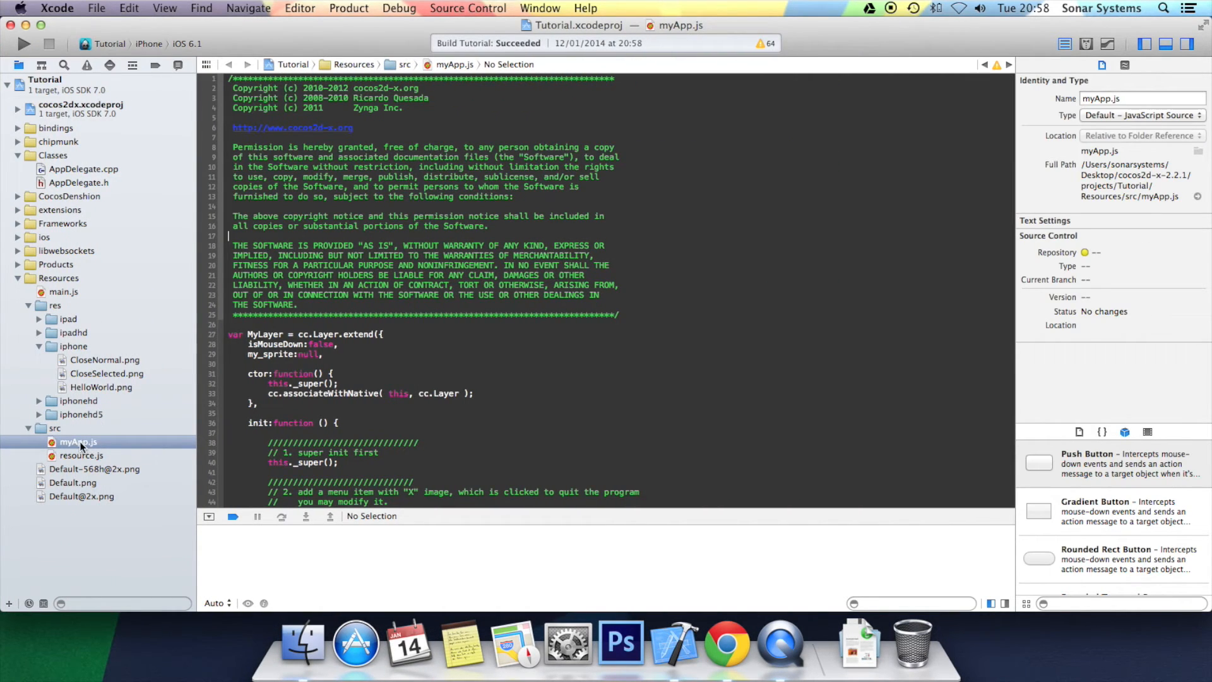
scroll(down, 3)
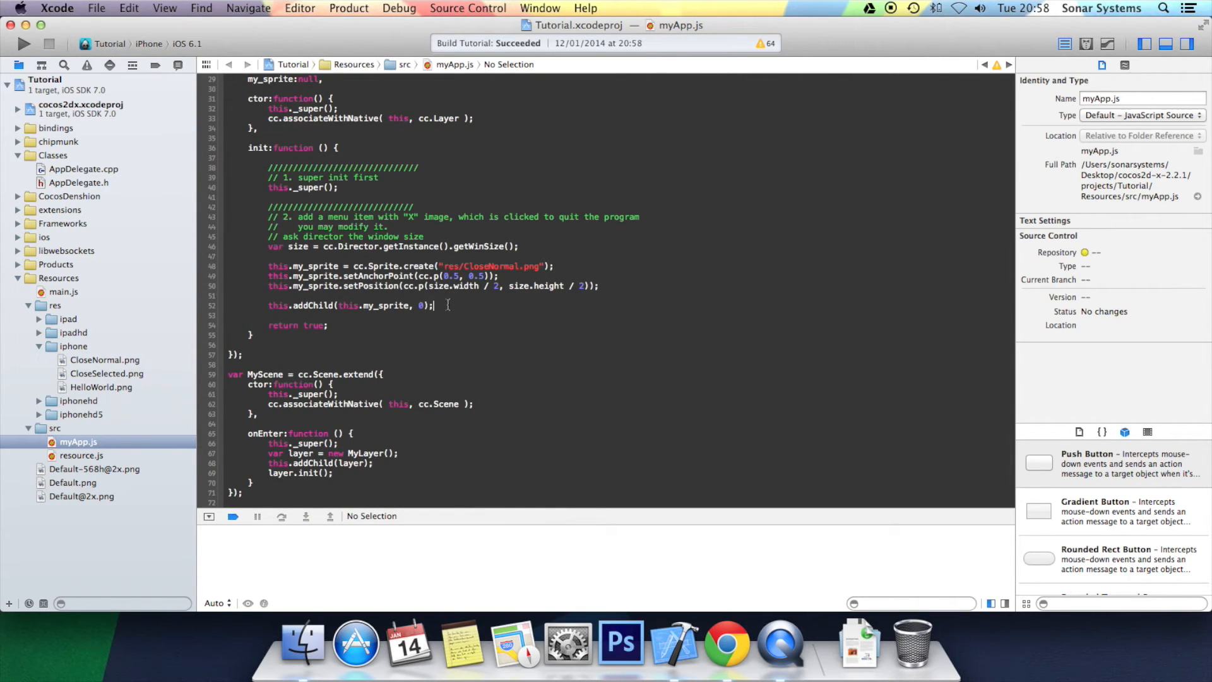
Define var sprite_action = cc.Place.create(cc.p(100, 17)) in init
text(var)
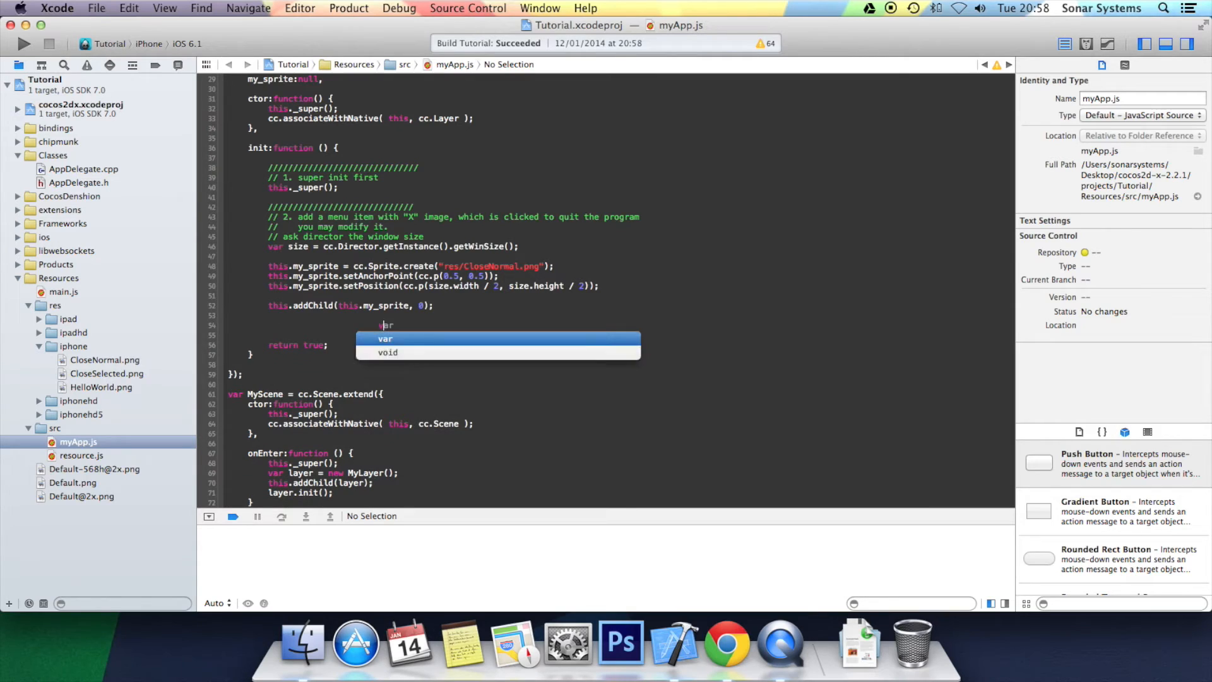
text(Sprite)
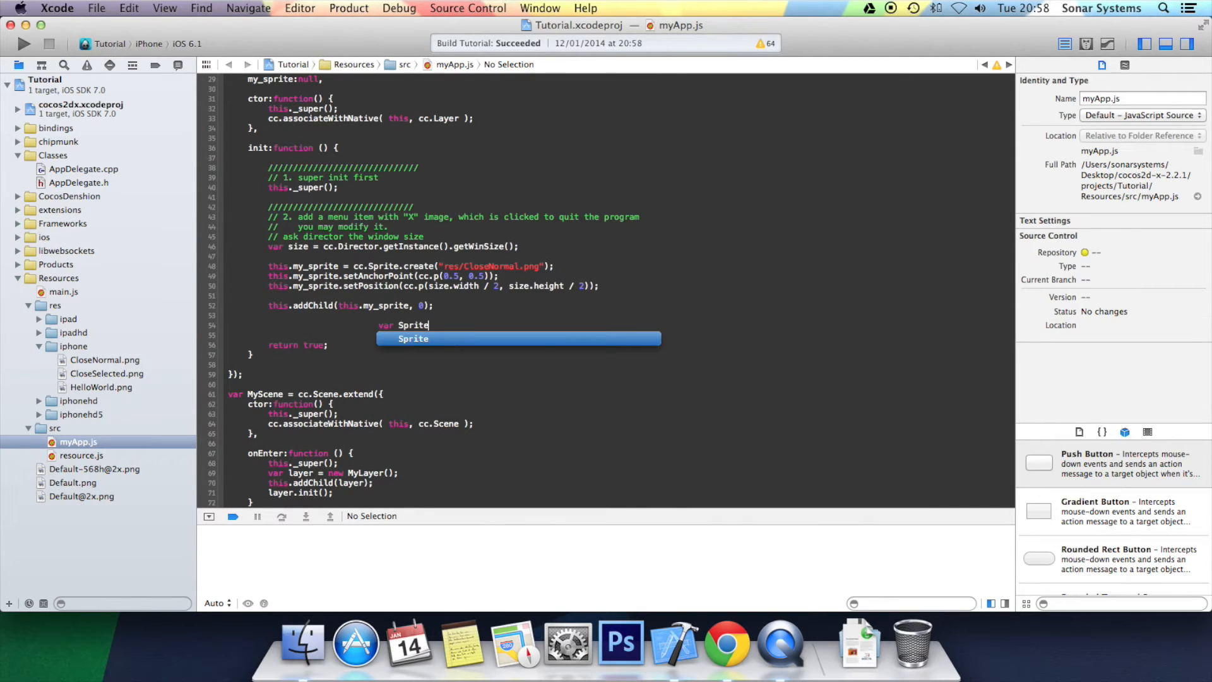
text(sprite_action)
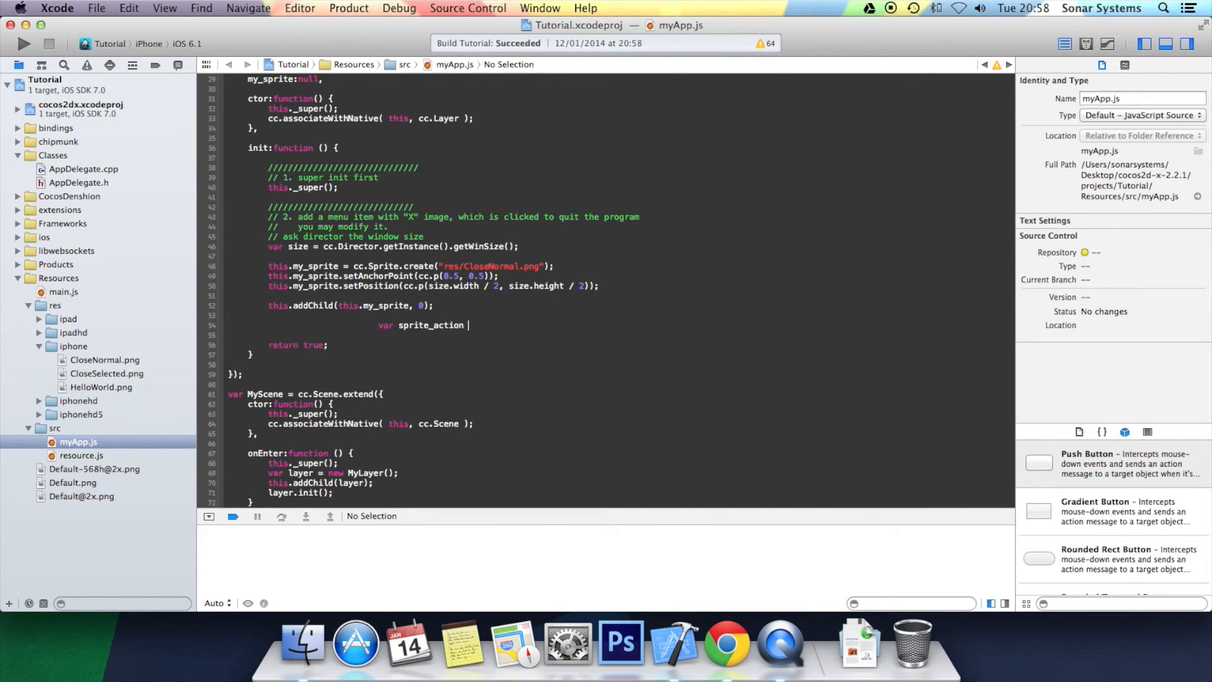
text(= cc)
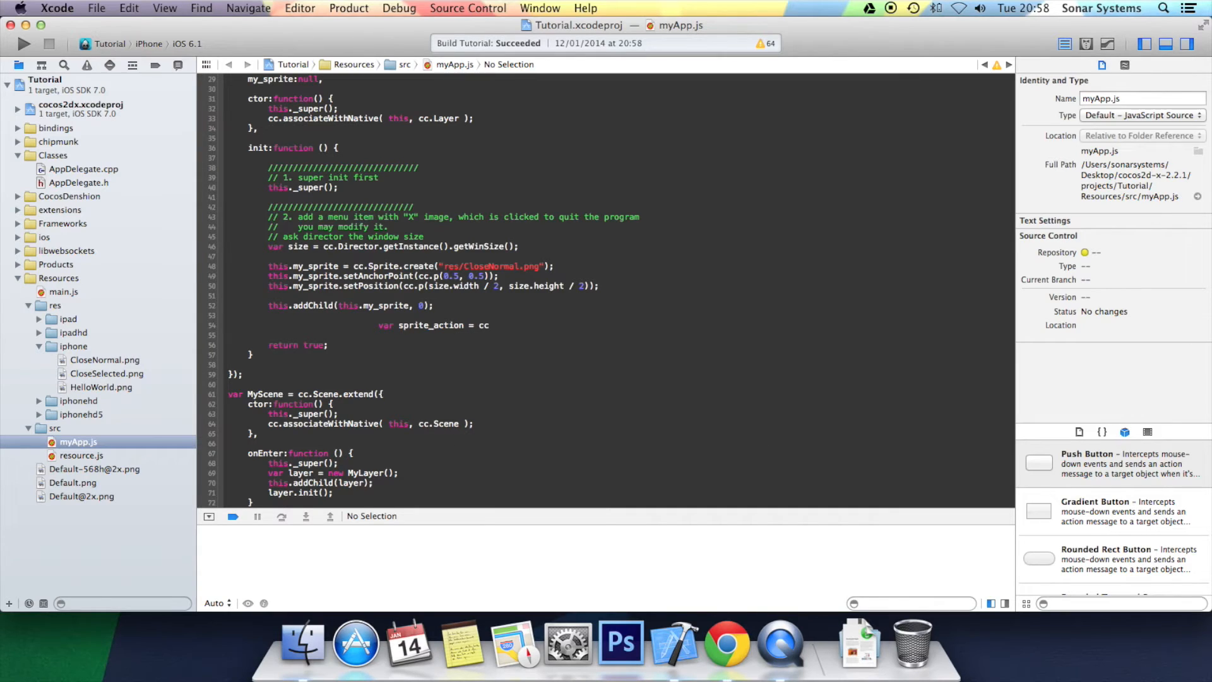
text(.Plac)
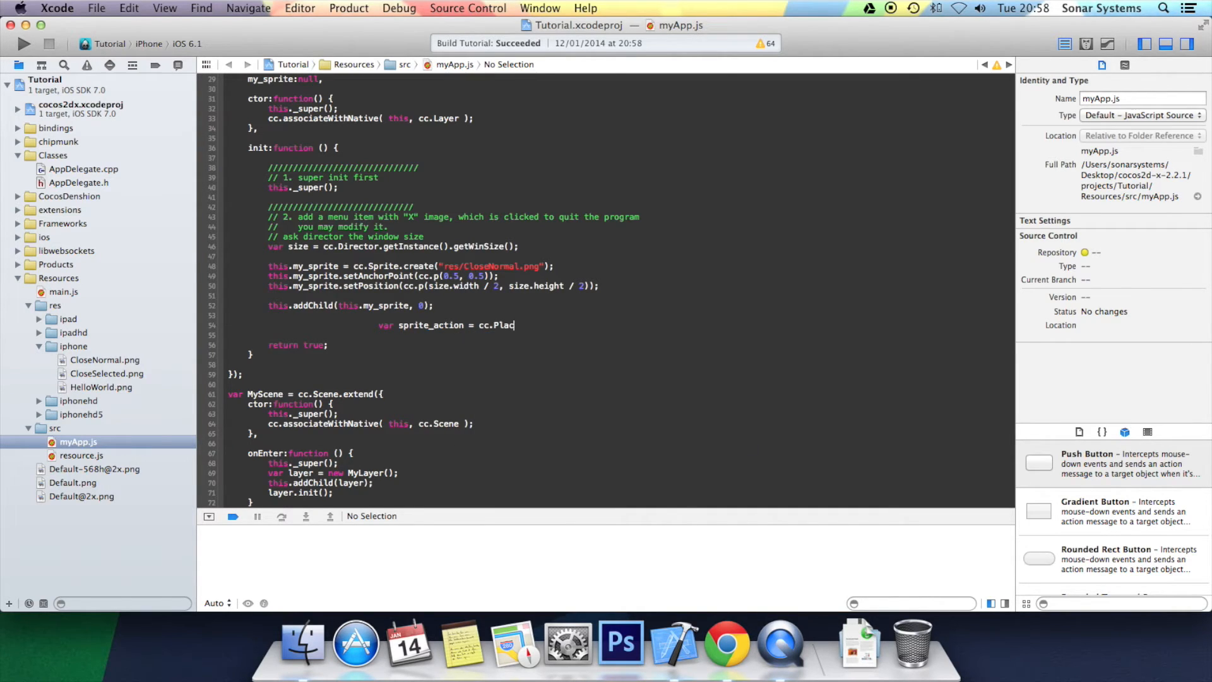
text(e.create(cc.p()
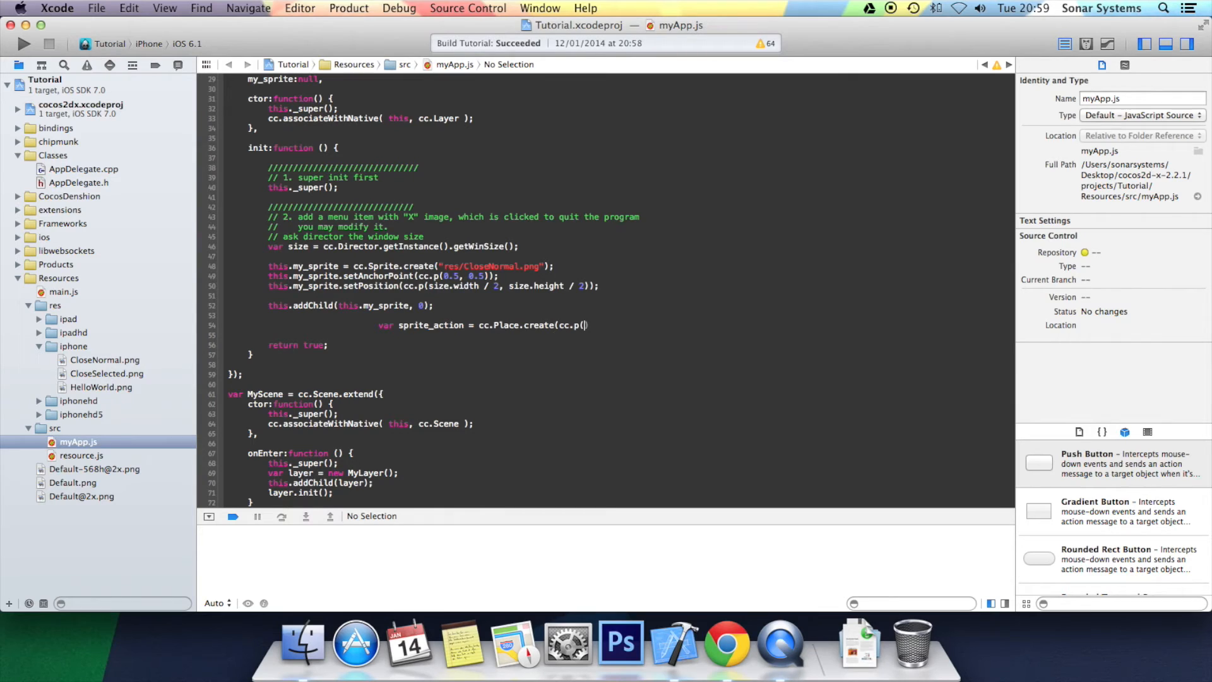
text(100, 17)))
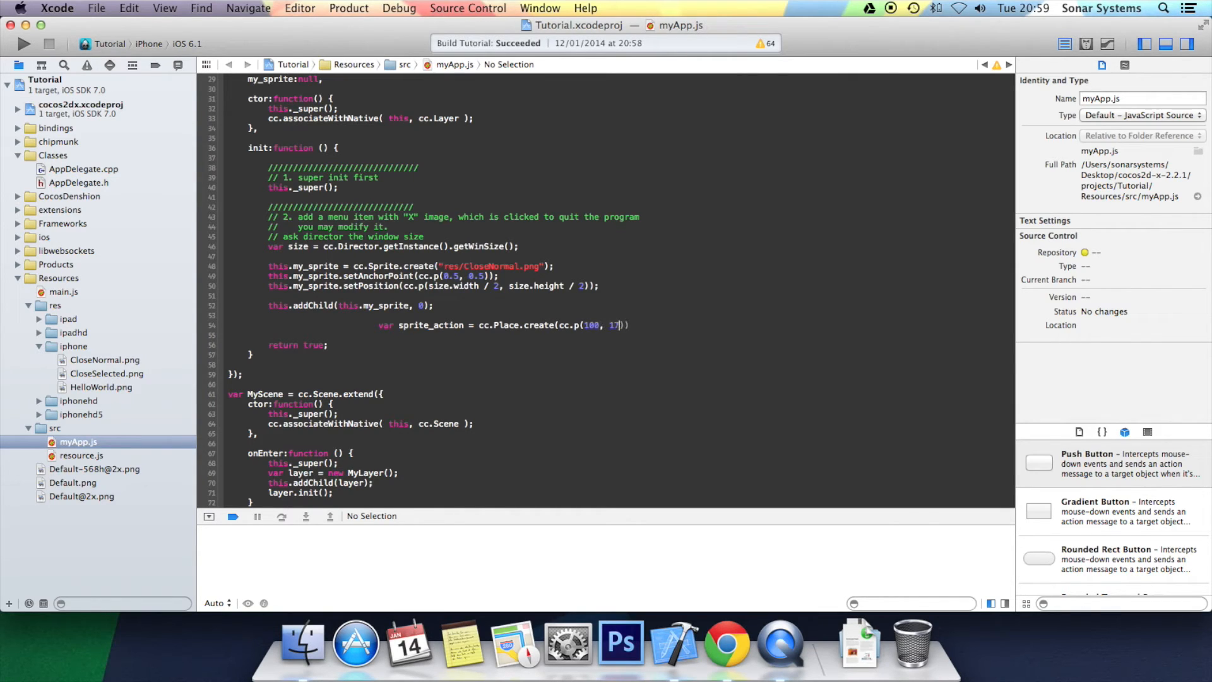
text(7)
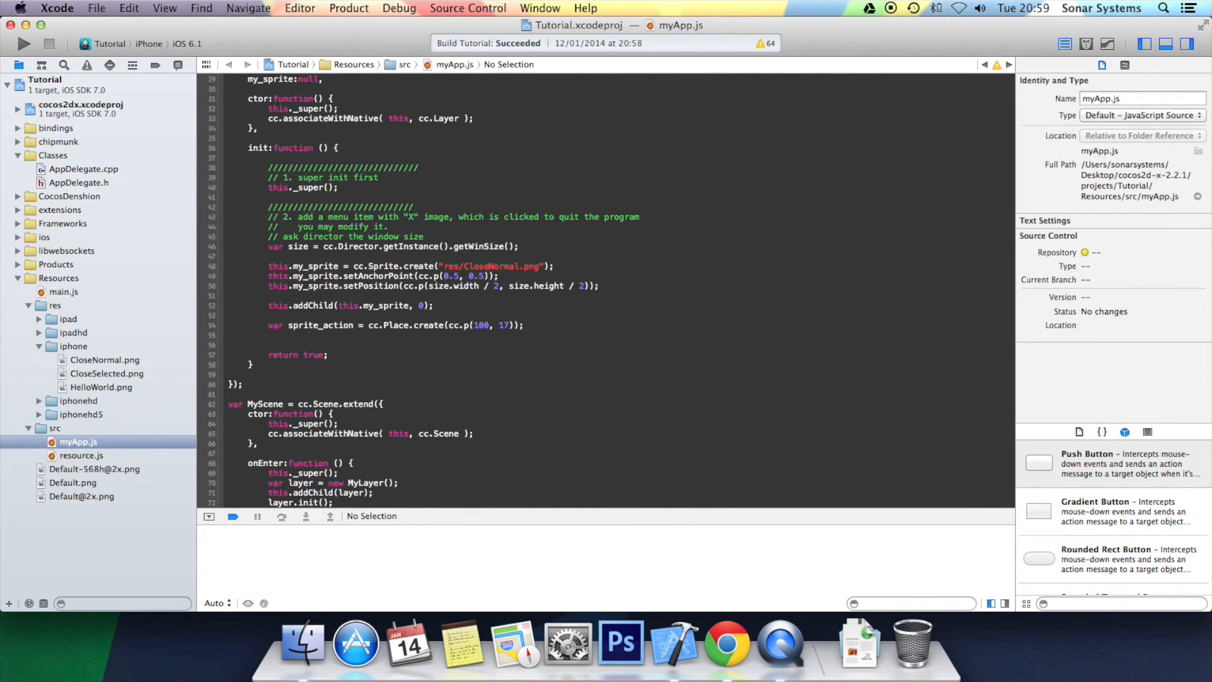
Run sprite_action on this.my_sprite and build the app
text(this.)
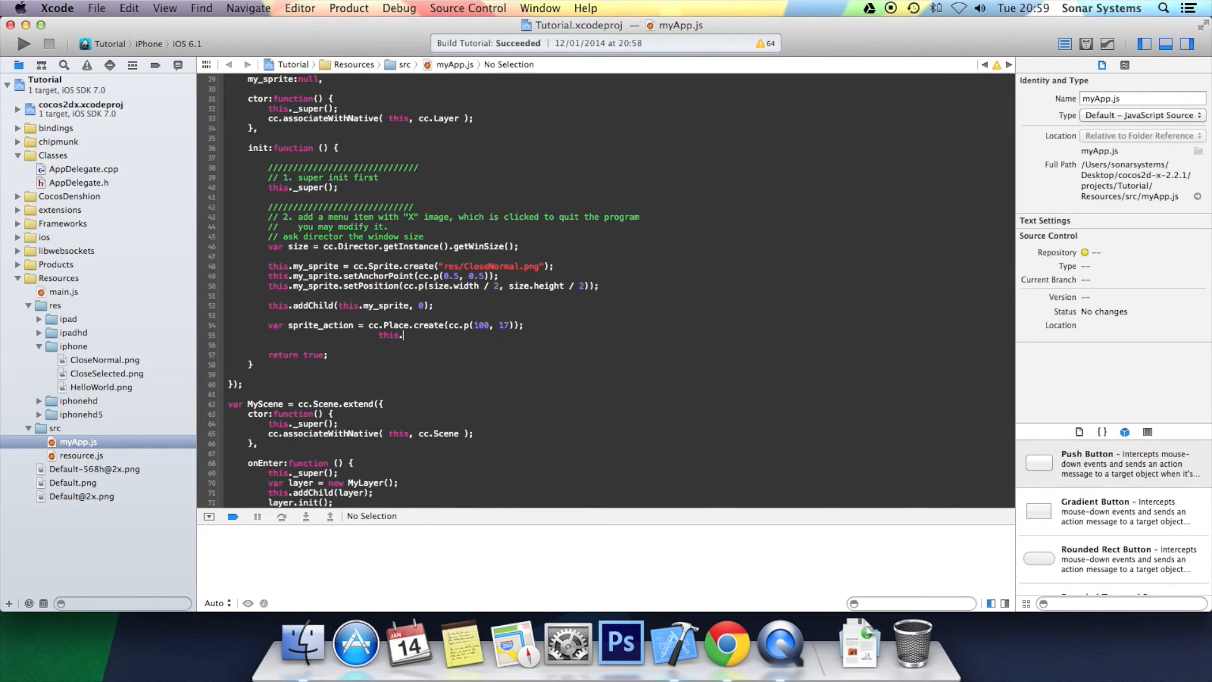
text(my_sprite.runAction)
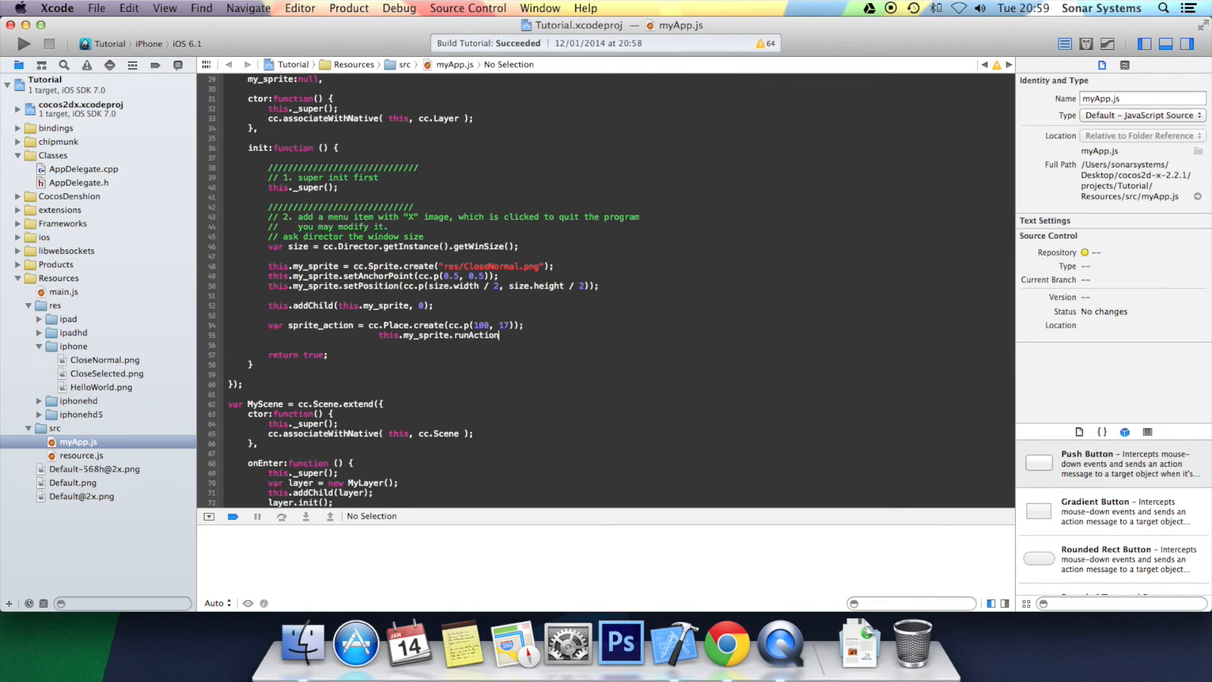
text((sprite_action))
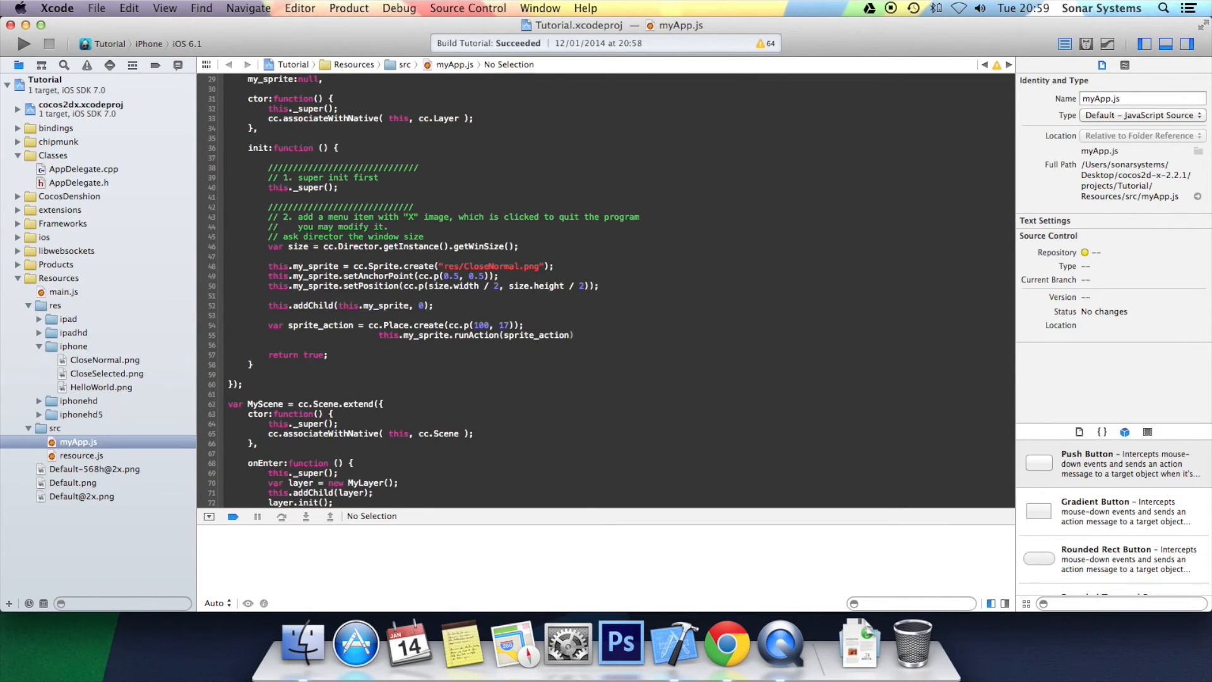
text(;)
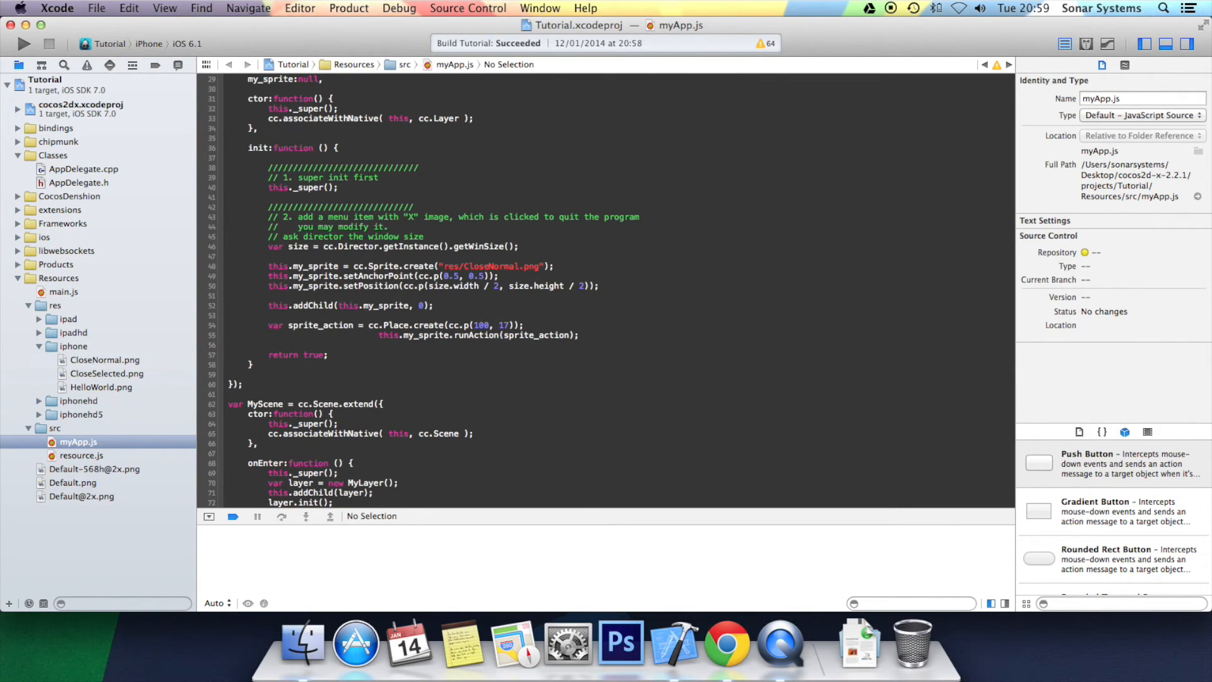
click(378, 335)
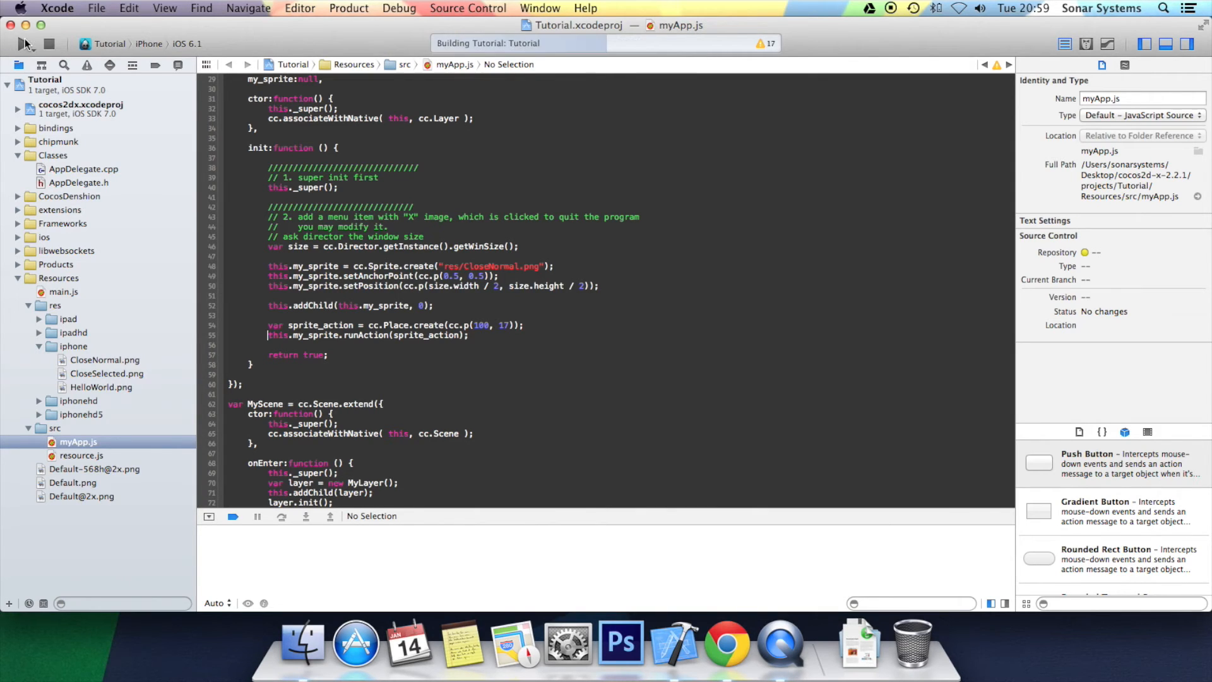
Use the Run control while iOS Simulator launches the Tutorial app
click(23, 43)
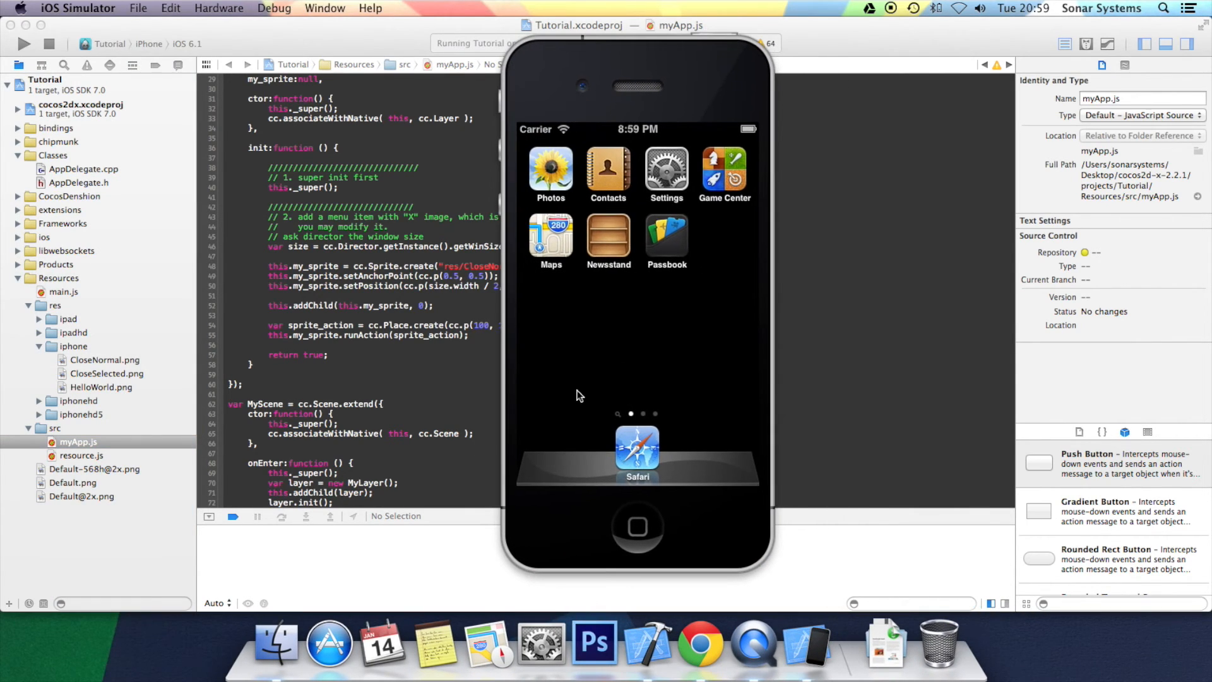
mouse_move(583, 369)
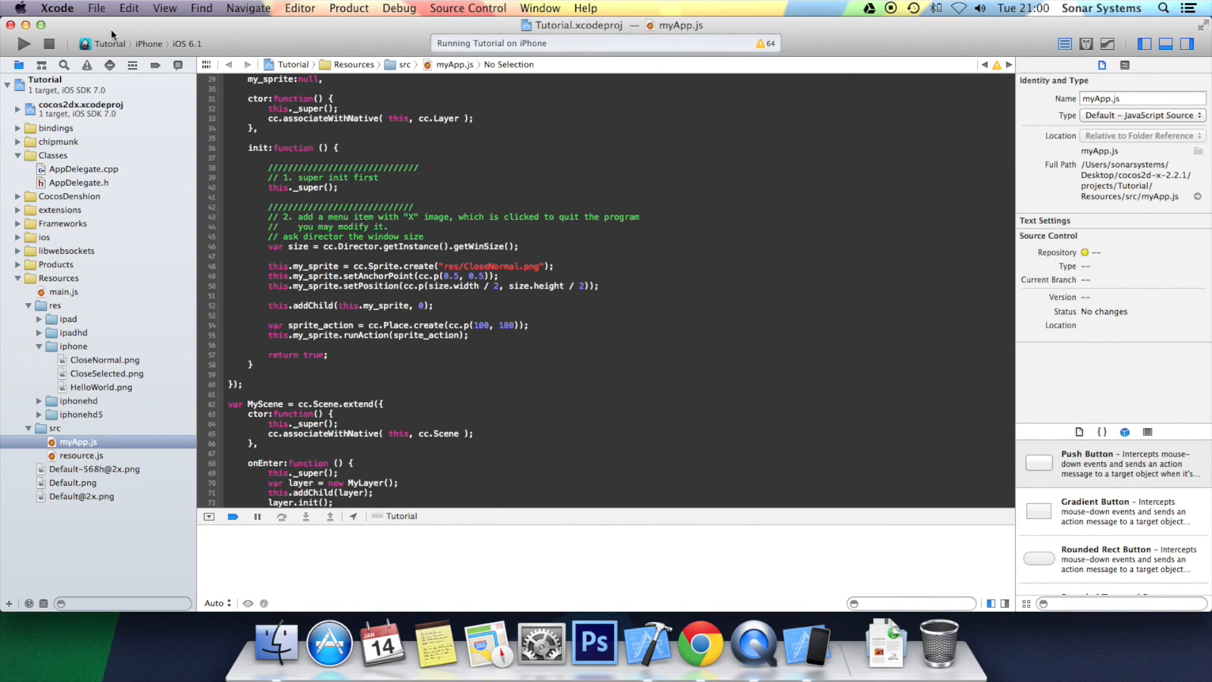
Rerun the updated app, stopping the Tutorial instance already running
click(24, 43)
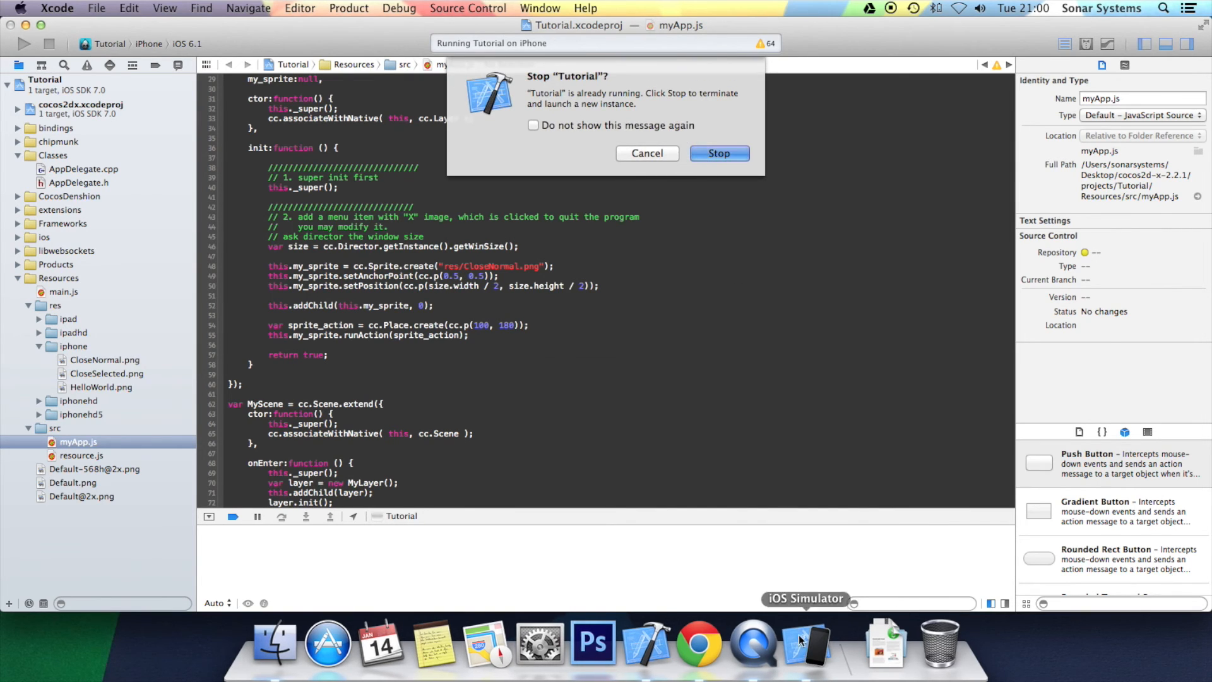
click(719, 153)
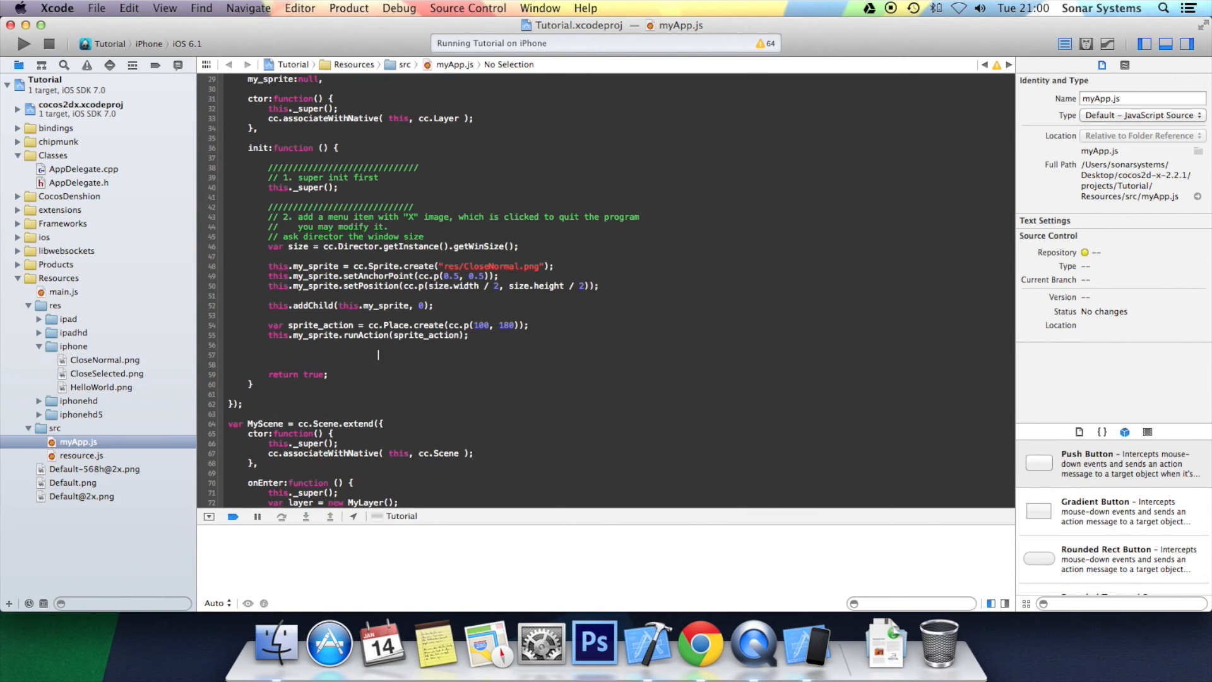
Add '// multiple sprites' and '// again and again' comments, set Place x to 20, select 180
text(// mu)
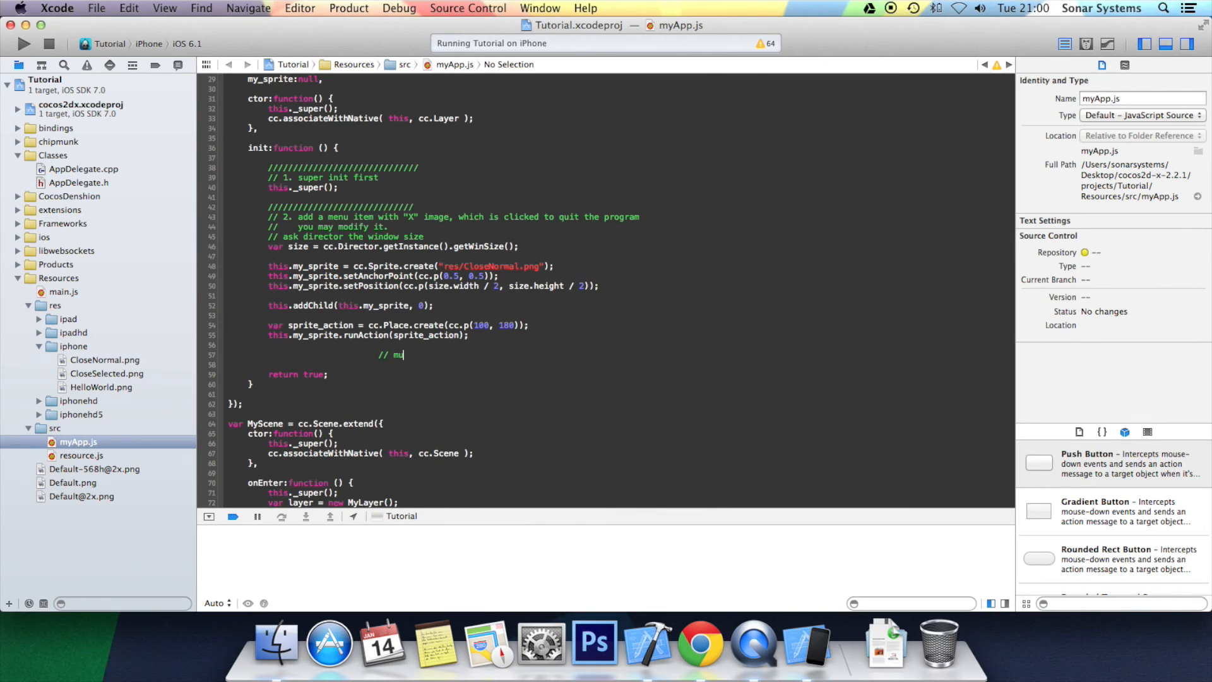
text(ltiple sprit)
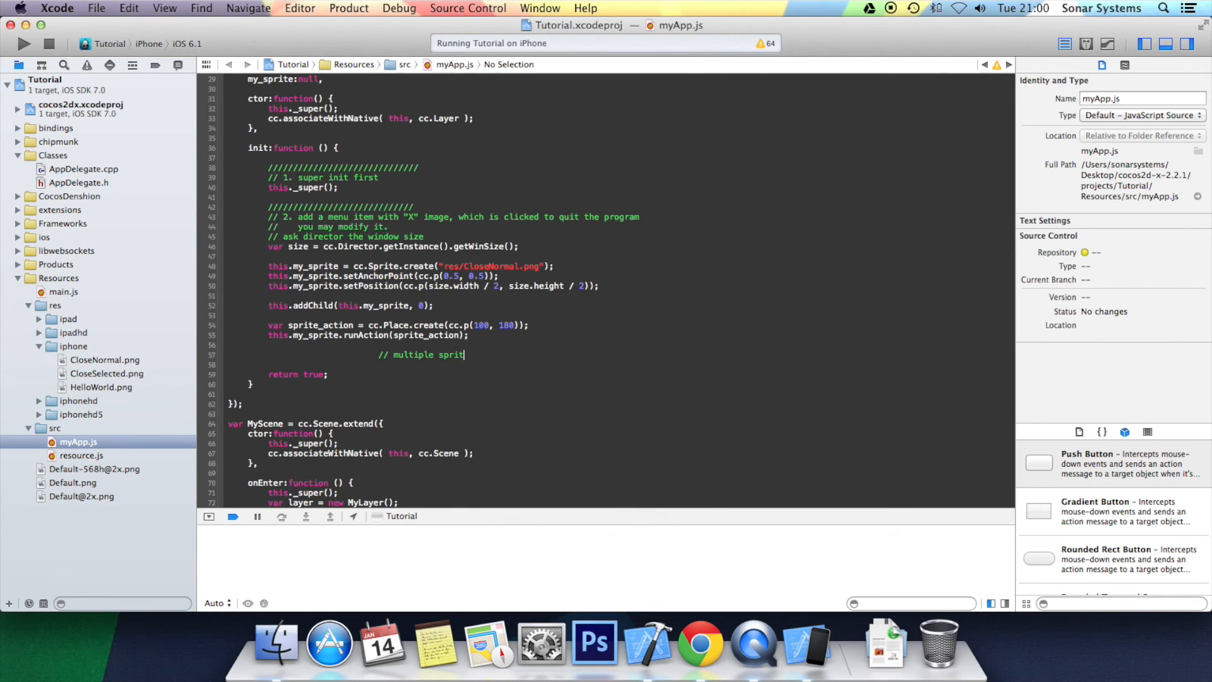
text(es)
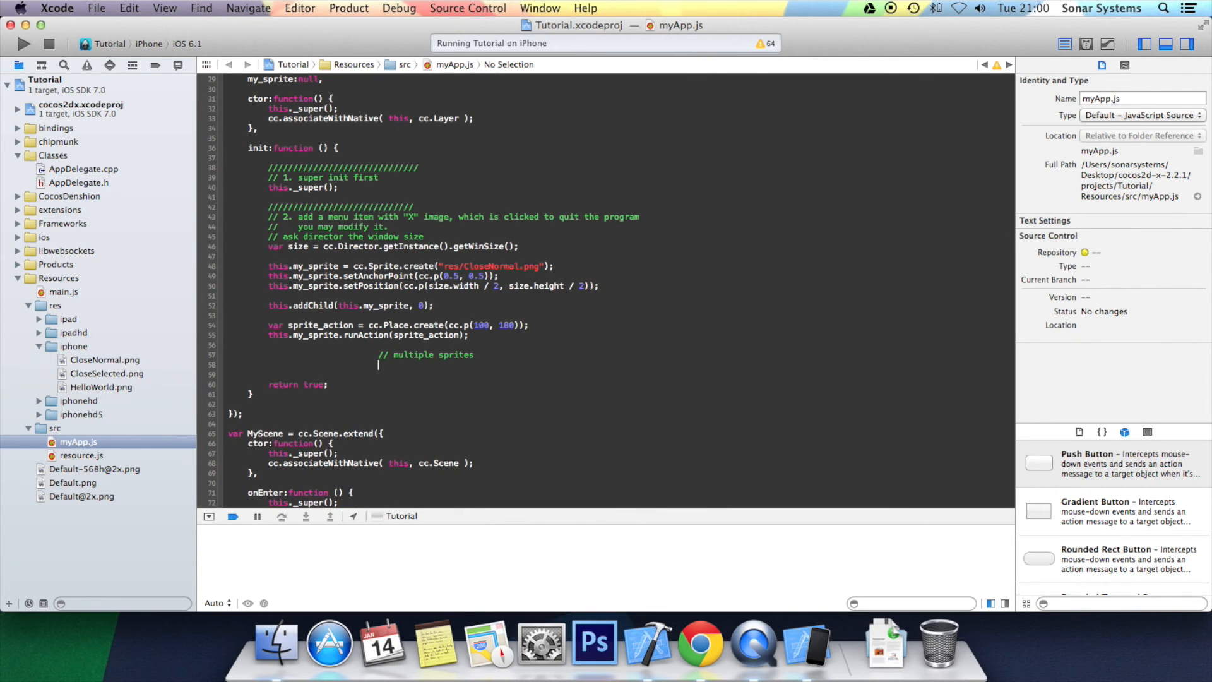
text(// again)
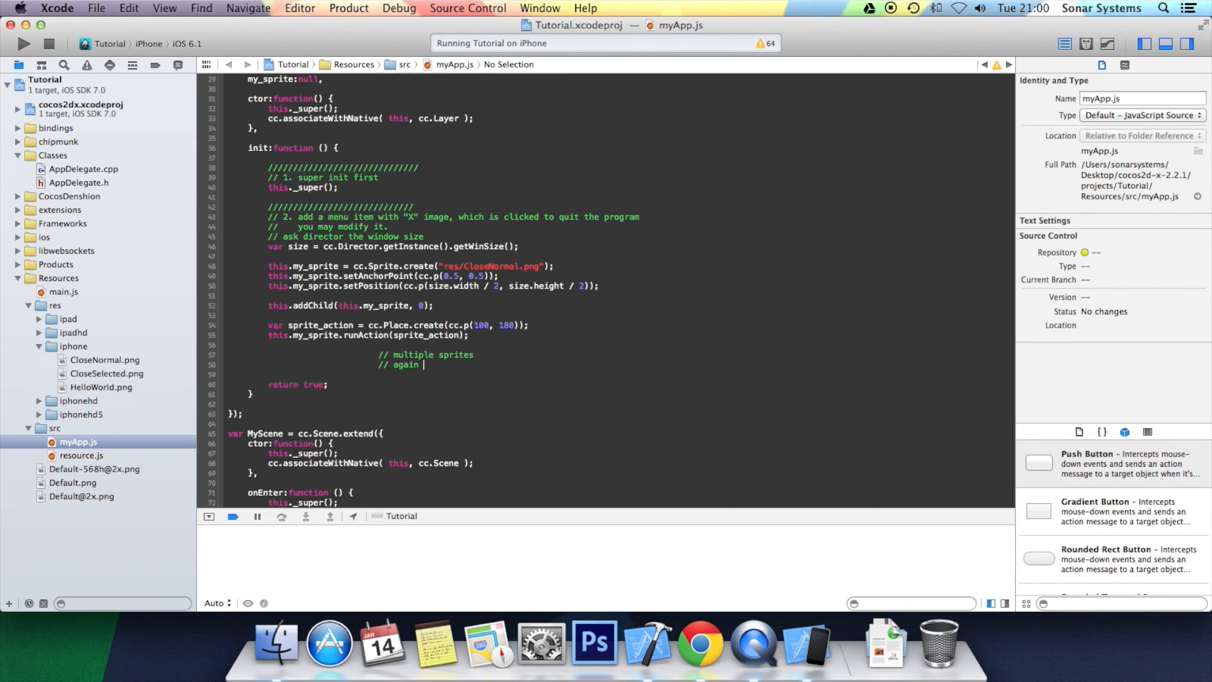
text(and again)
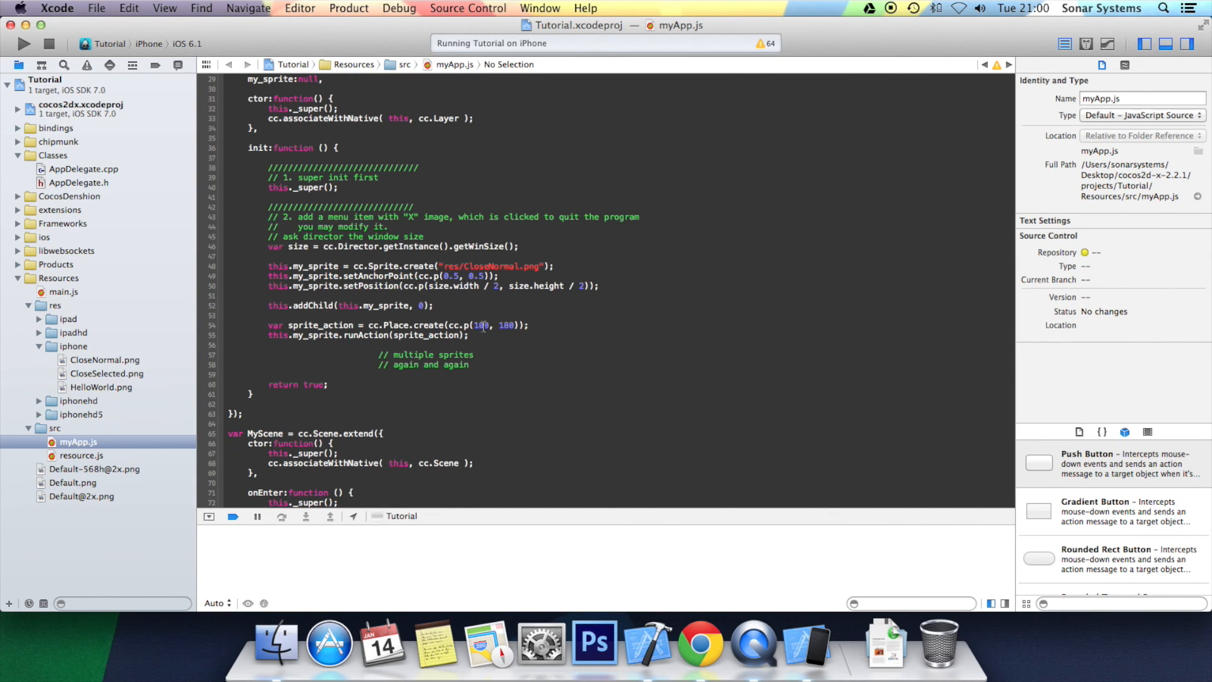
text(20)
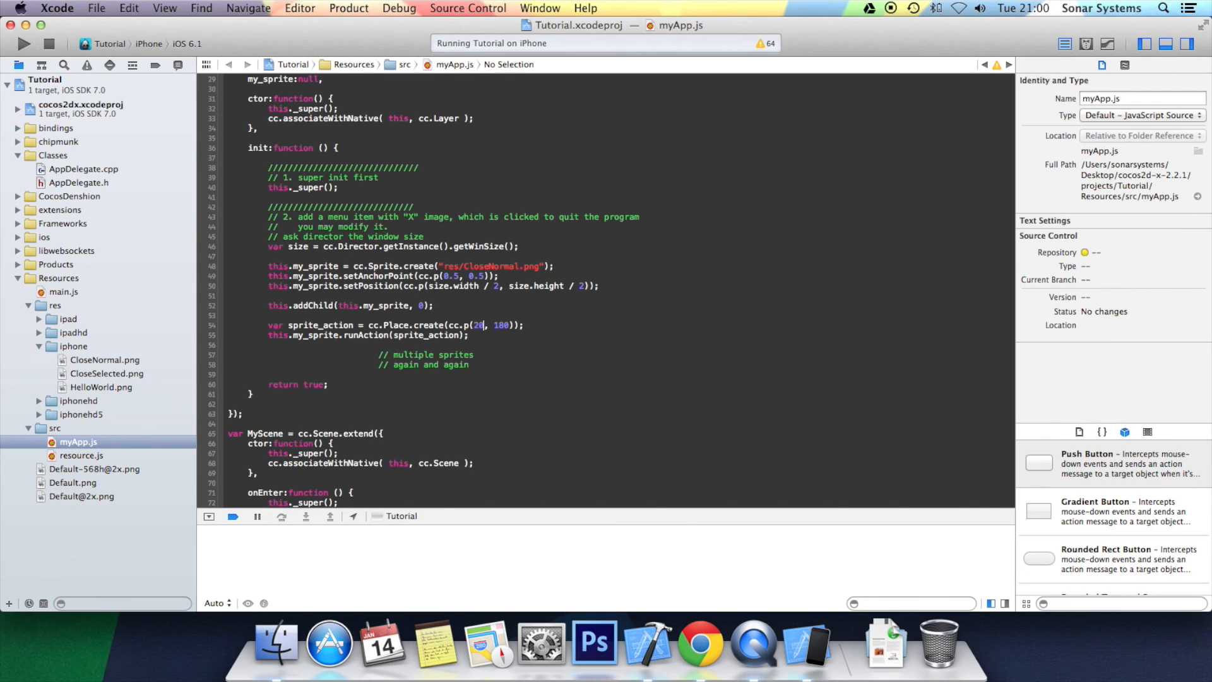
double_click(502, 325)
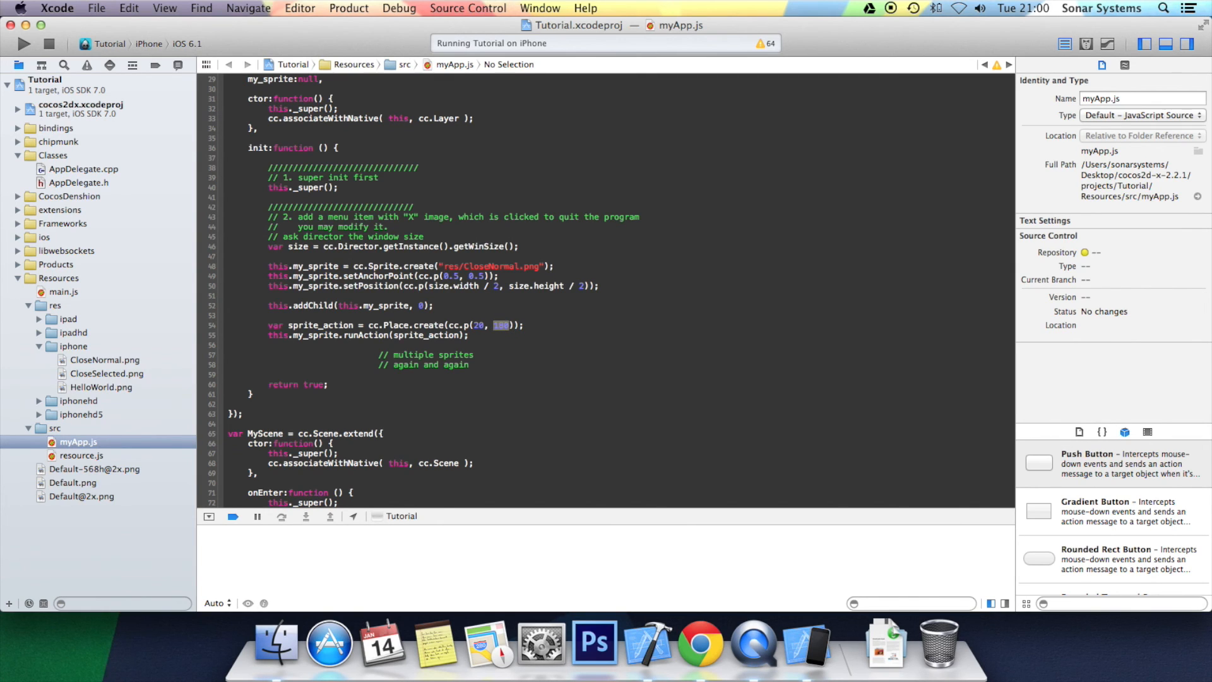